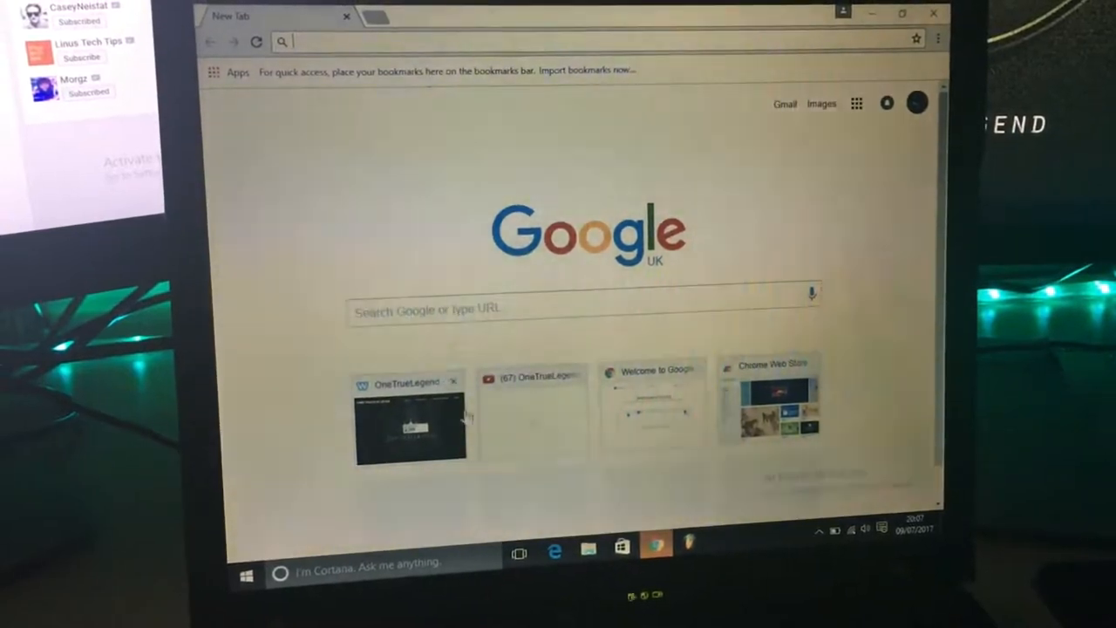
# - Open OneTrueLegend's YouTube page from the Chrome New Tab most-visited thumbnails
pyautogui.click(410, 428)
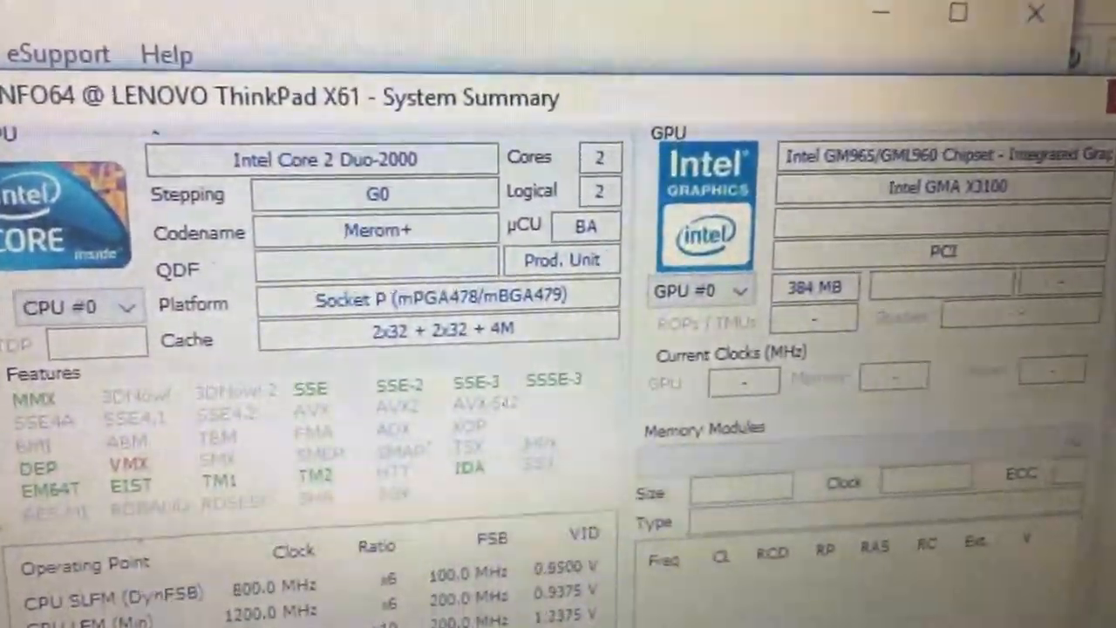
# - Scroll the HWiNFO64 sensors through CPU usage and core temperatures, then back up
pyautogui.scroll(-3)
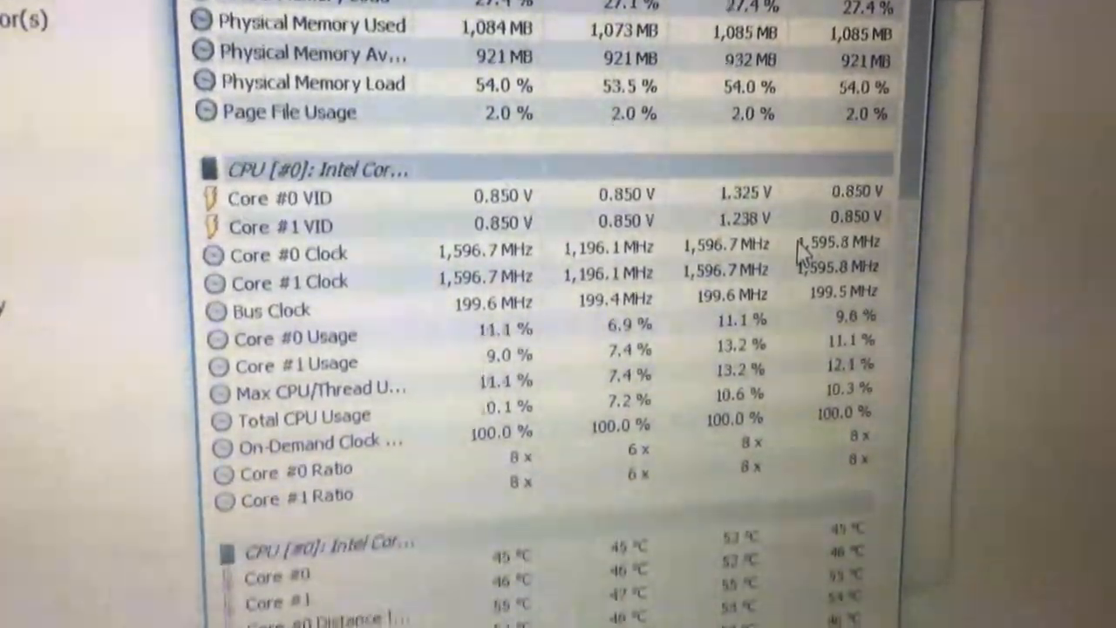
pyautogui.scroll(-3)
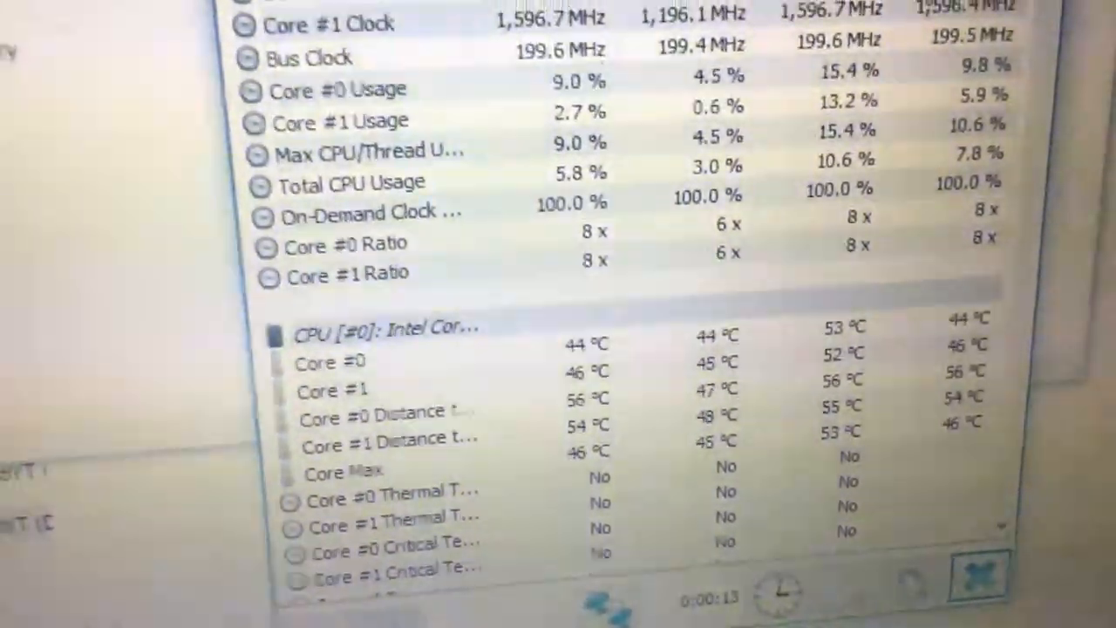
pyautogui.scroll(3)
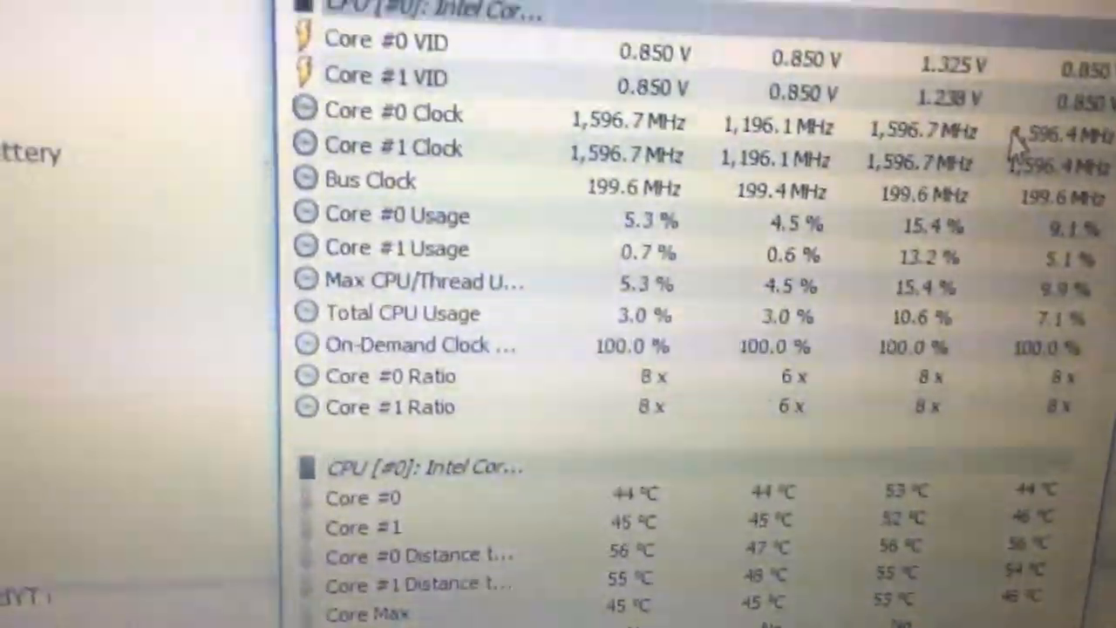
pyautogui.scroll(3)
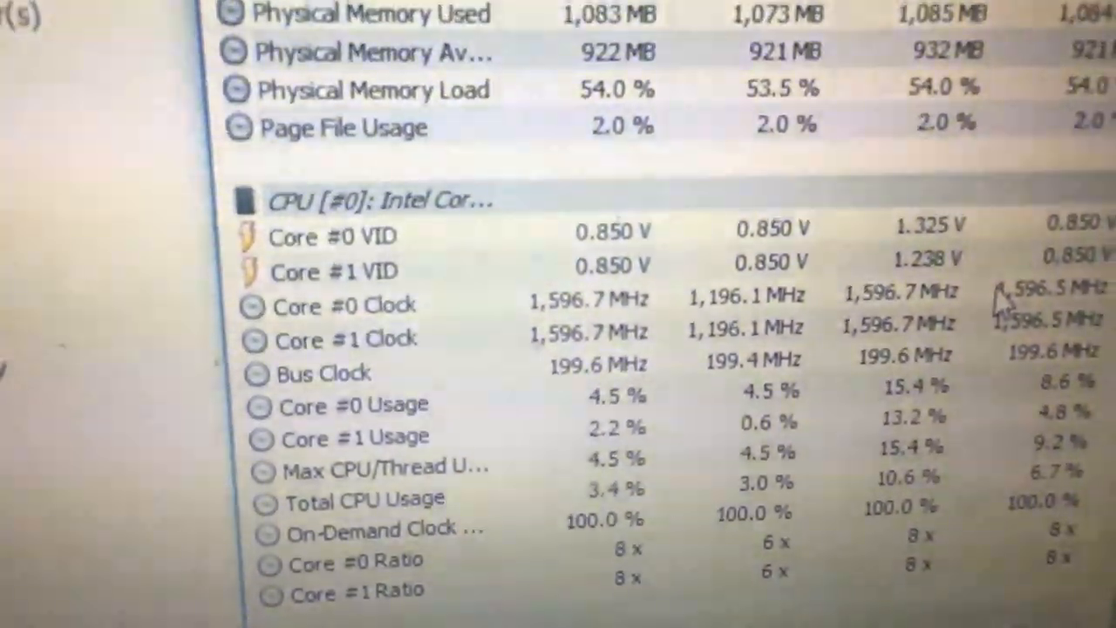